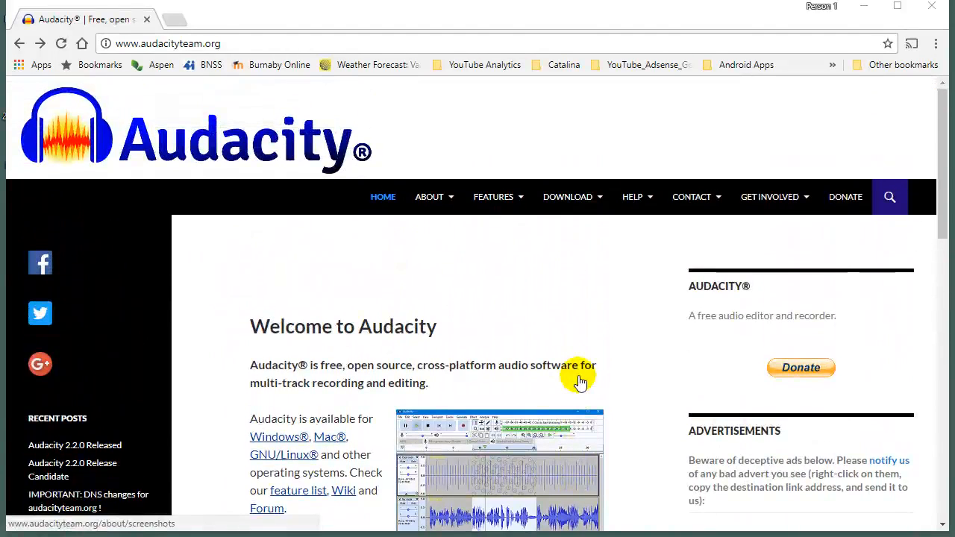
mouse_move(471, 287)
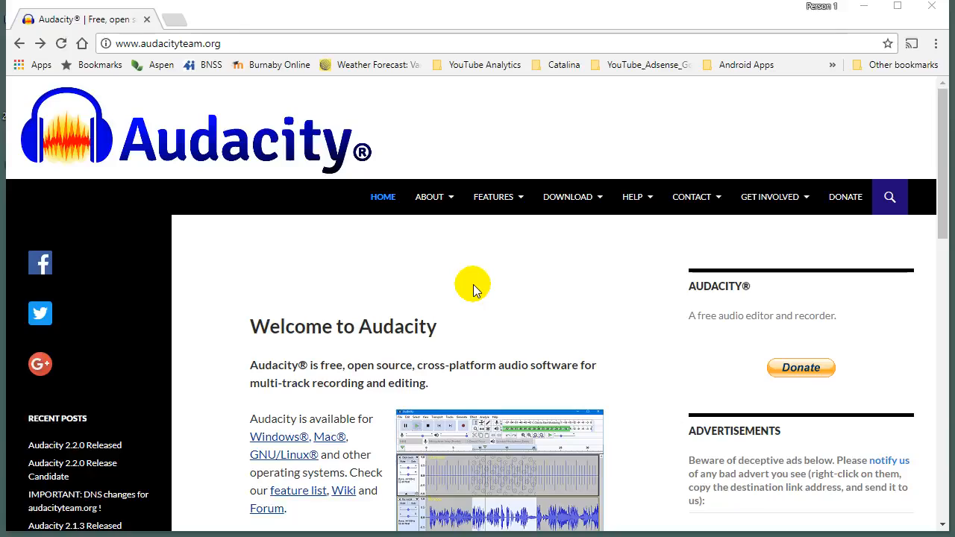
mouse_move(234, 185)
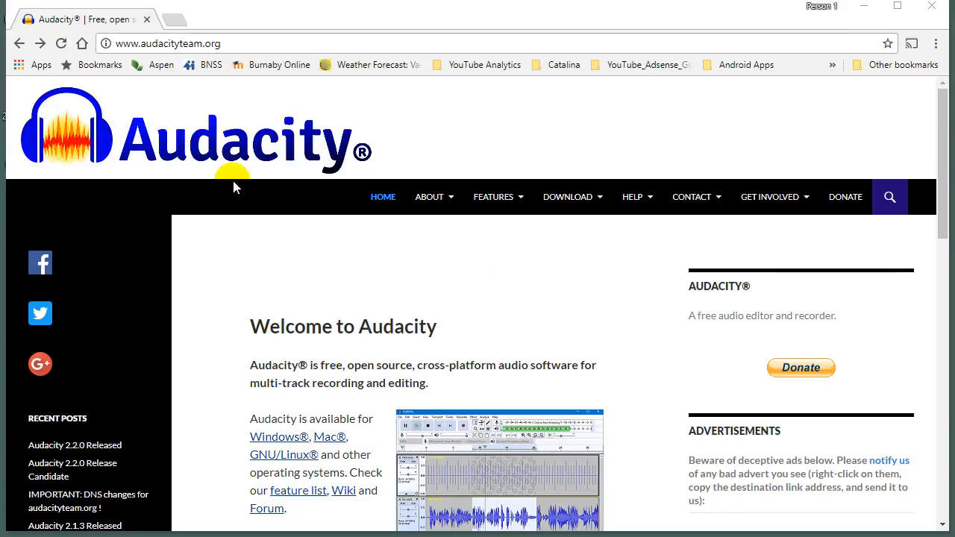
mouse_move(137, 43)
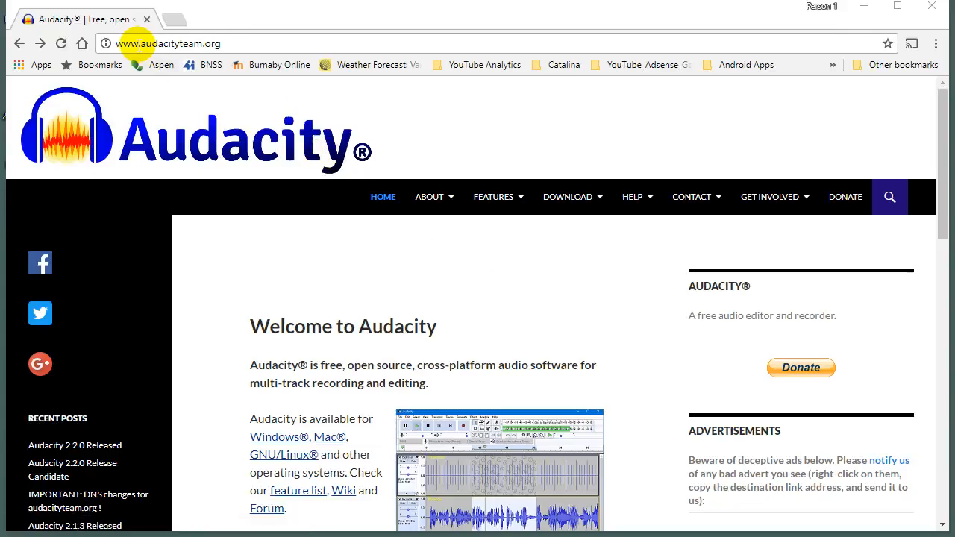
Scroll the Audacity home page to reveal the Download Audacity 2.2.0 link and Quick Links
left_click(179, 43)
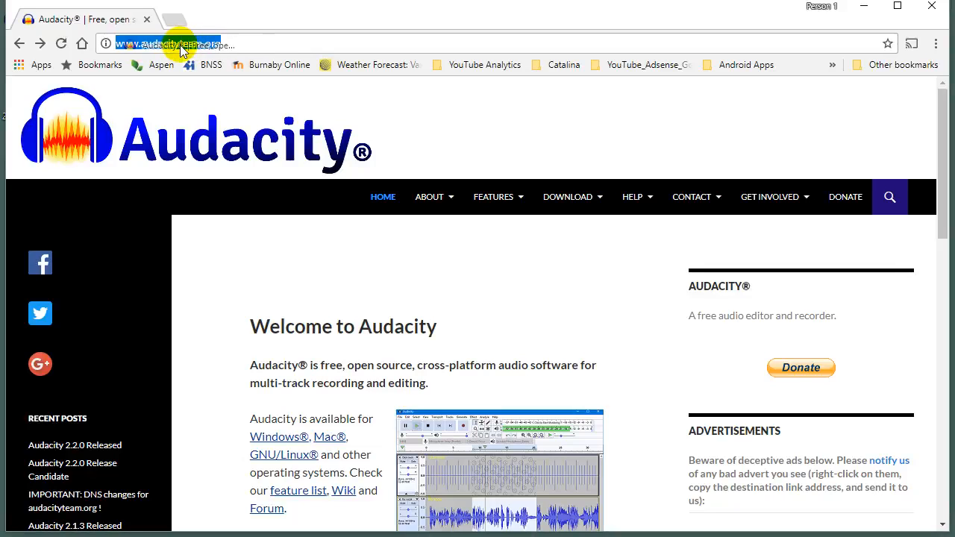
mouse_move(462, 261)
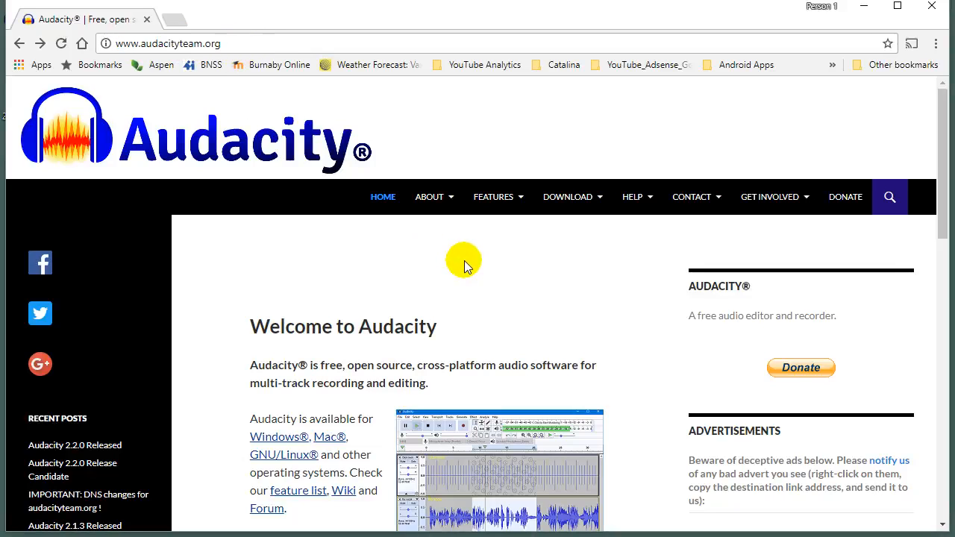
scroll("down", 3)
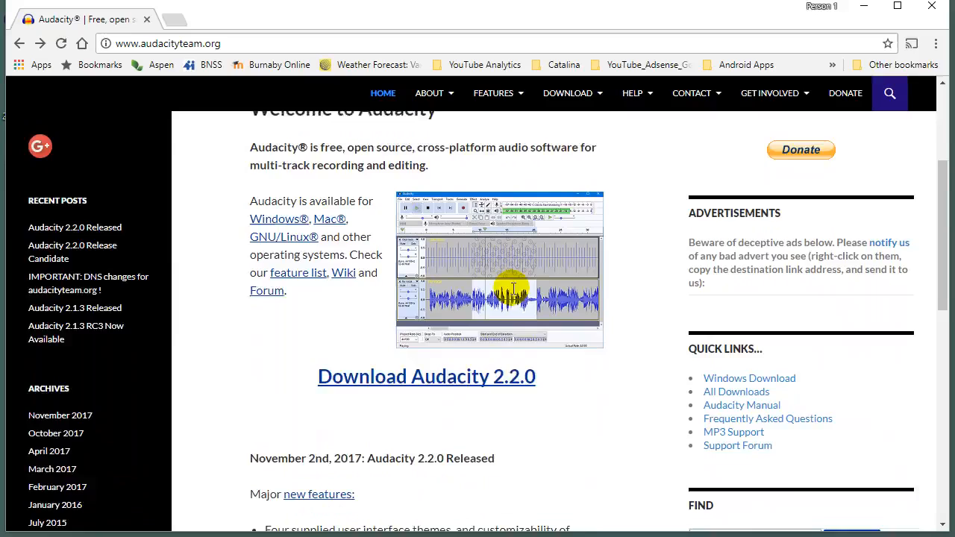
scroll("down", 3)
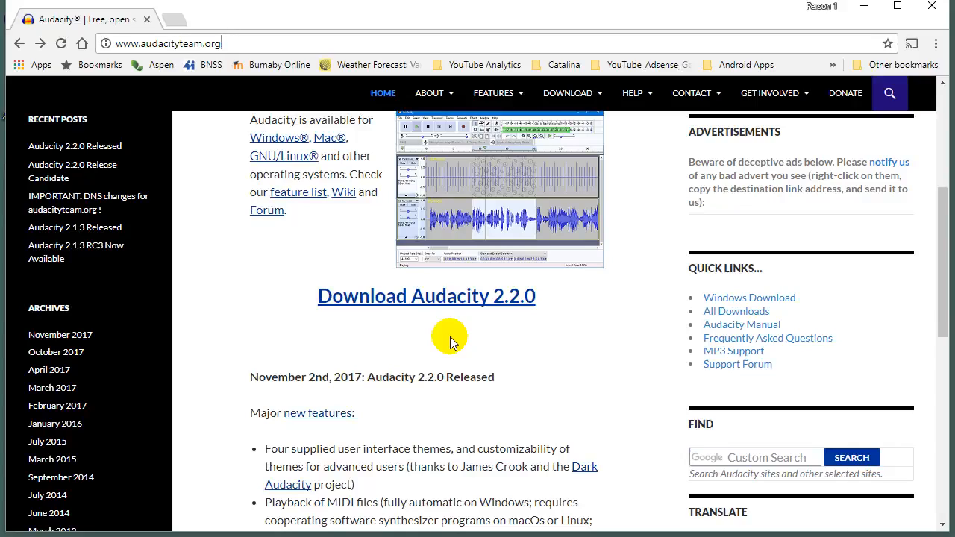
mouse_move(450, 301)
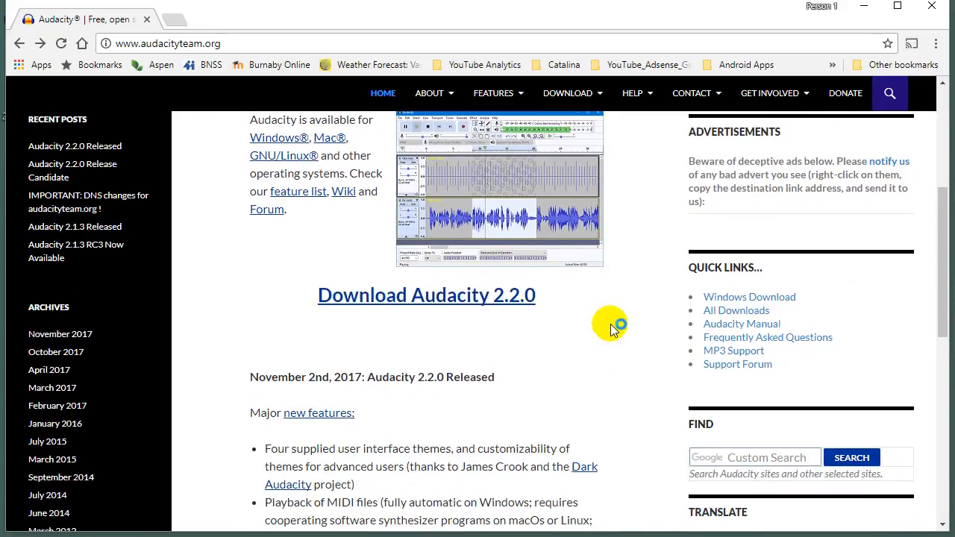
Follow the MP3 Support quick link to the manual's LAME MP3 encoder FAQ
scroll("down", 3)
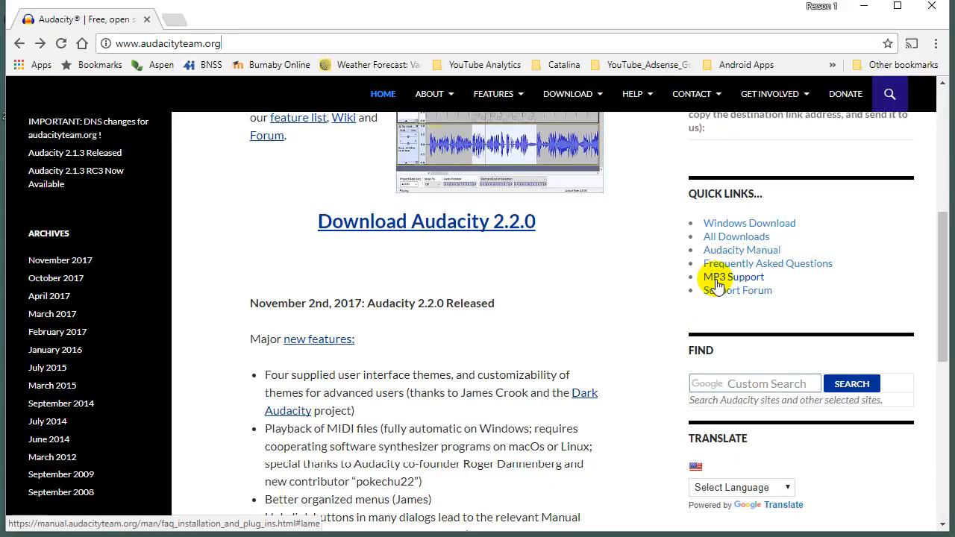
left_click(725, 277)
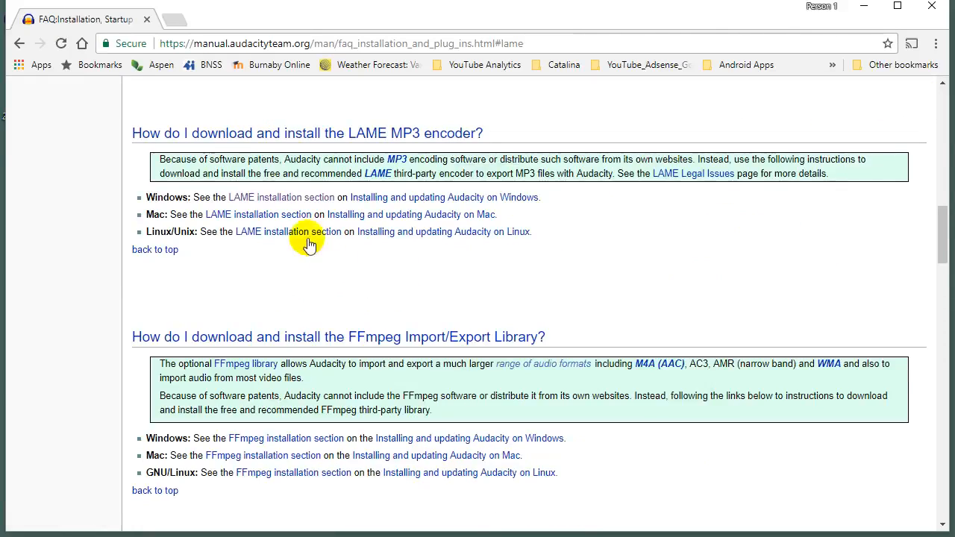
mouse_move(347, 140)
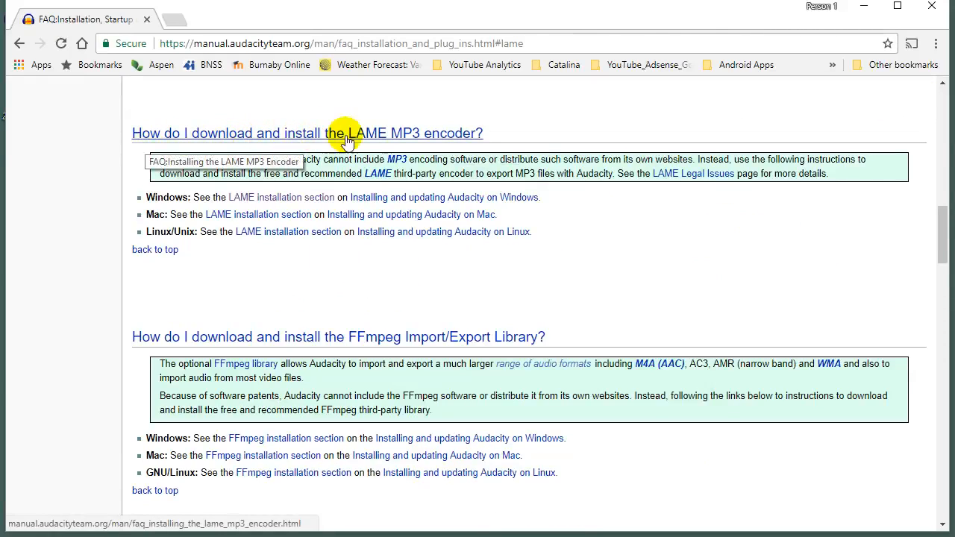
mouse_move(421, 142)
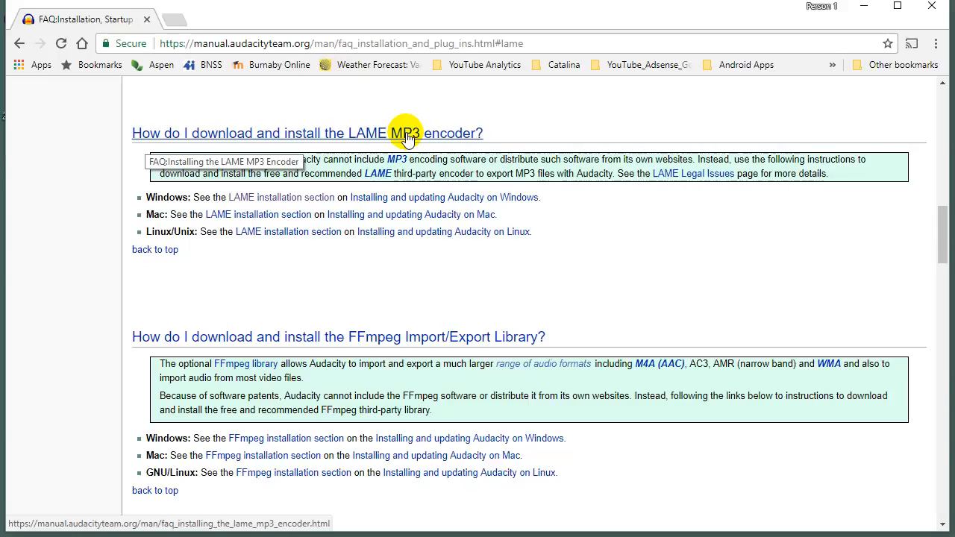
mouse_move(257, 215)
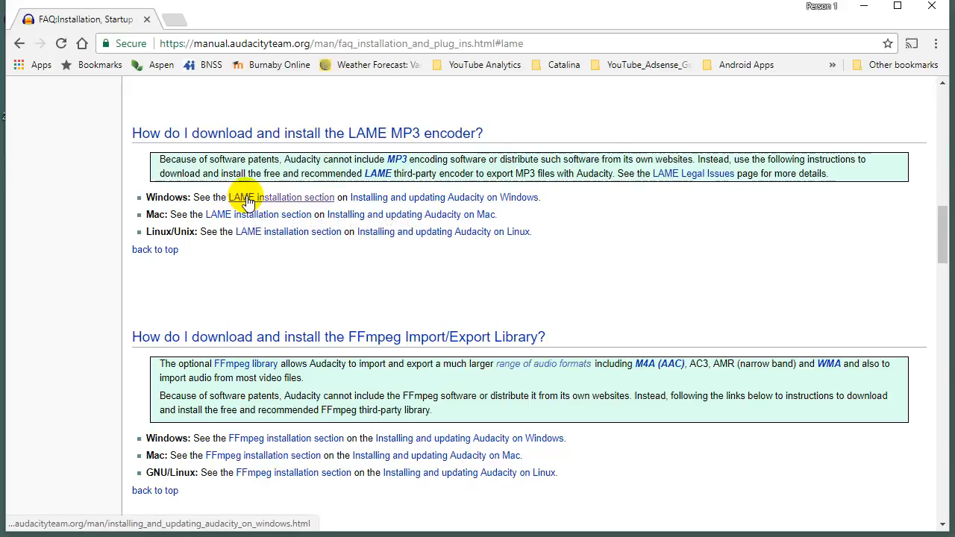
mouse_move(266, 201)
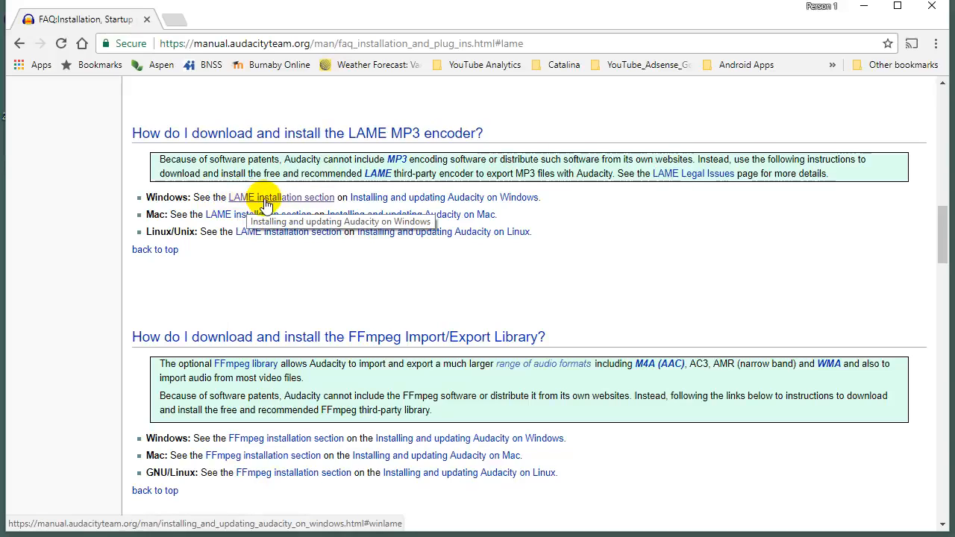
mouse_move(498, 201)
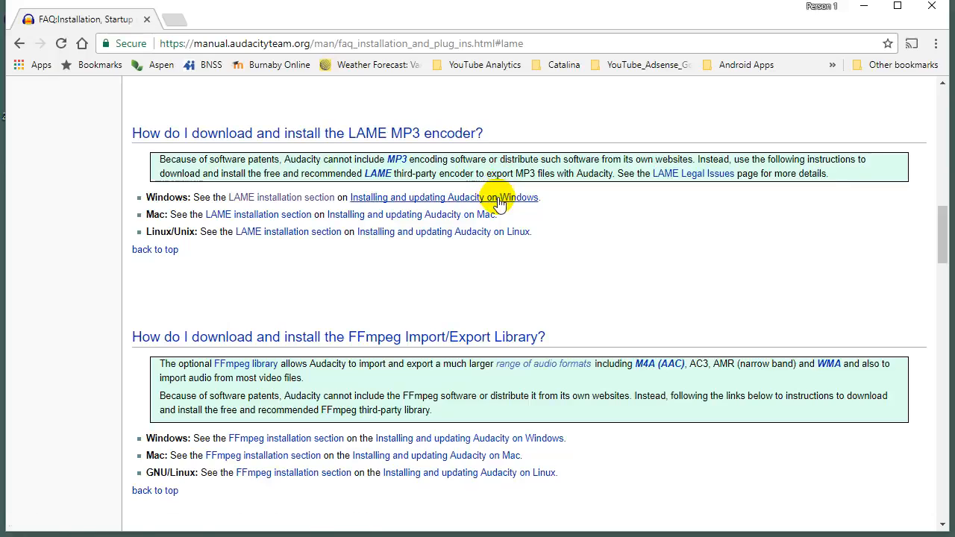
mouse_move(427, 269)
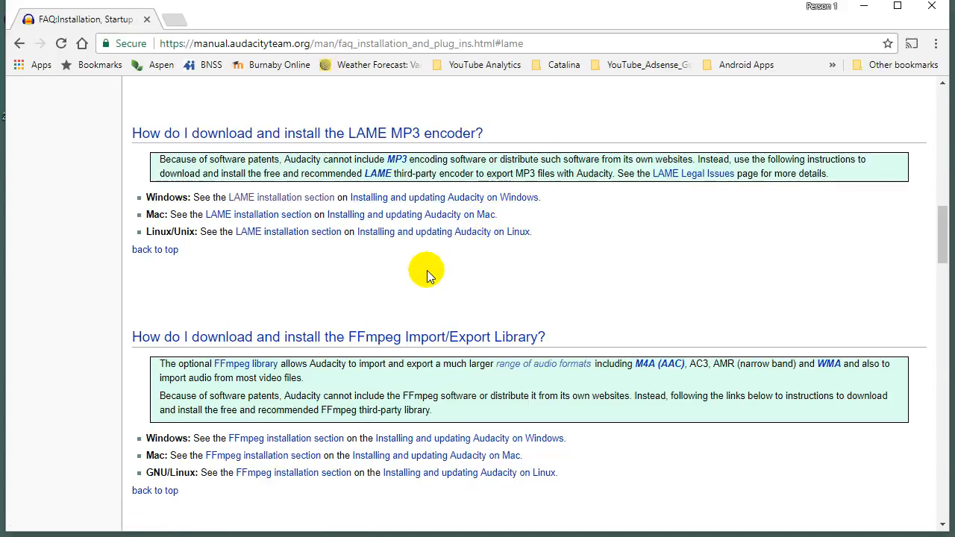
mouse_move(389, 273)
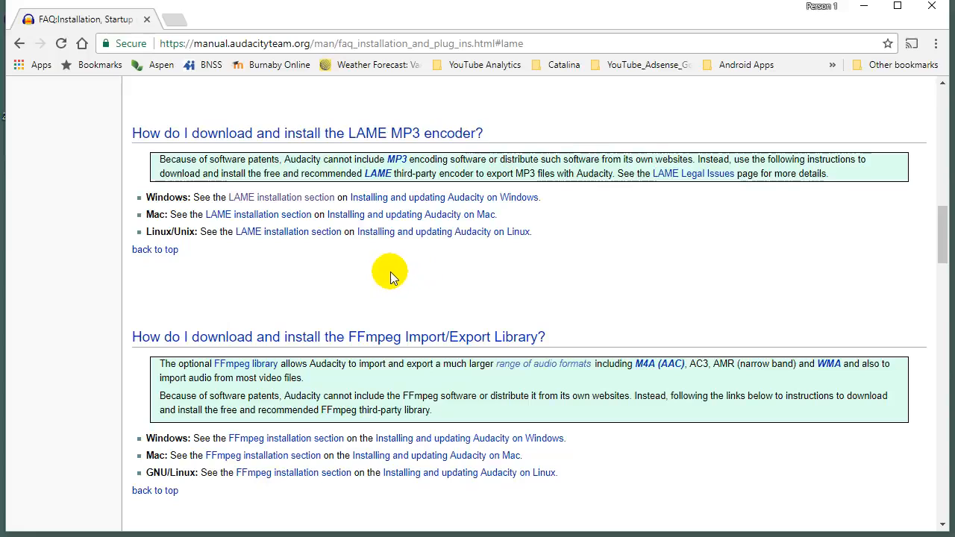
mouse_move(256, 397)
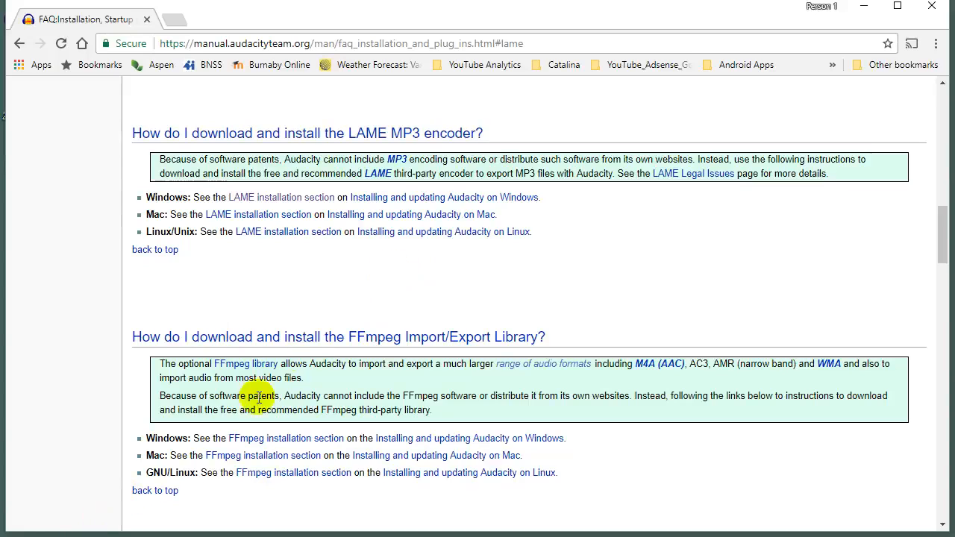
mouse_move(441, 267)
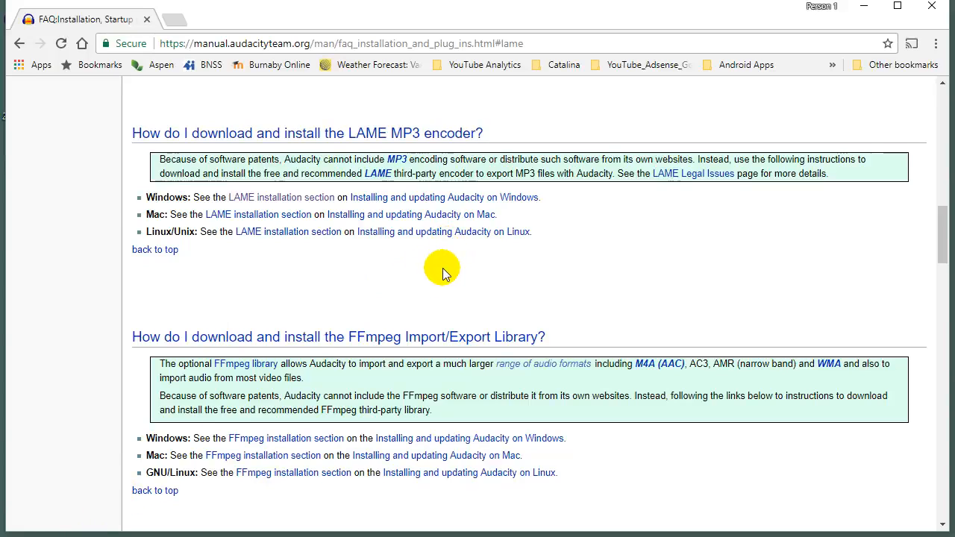